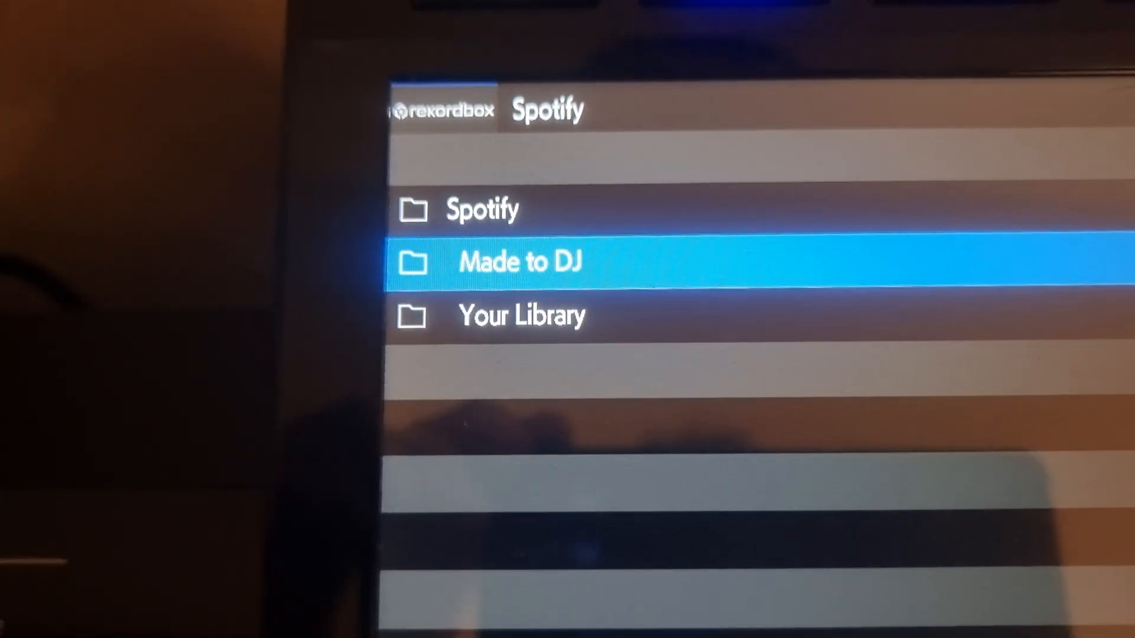
# Step: Expand Your Library under Spotify to list playlists like Liked Songs and Soulful House
pyautogui.press('Down')
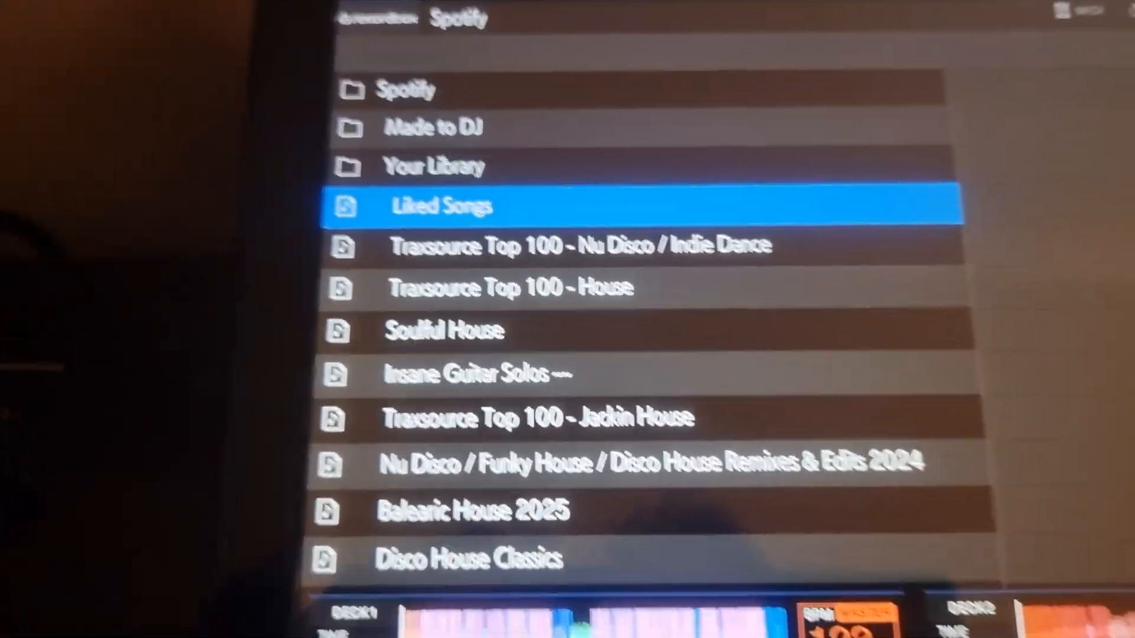
# Step: Select the Traxsource Top 100 - Nu Disco / Indie Dance playlist and scroll its tracks
pyautogui.click(532, 418)
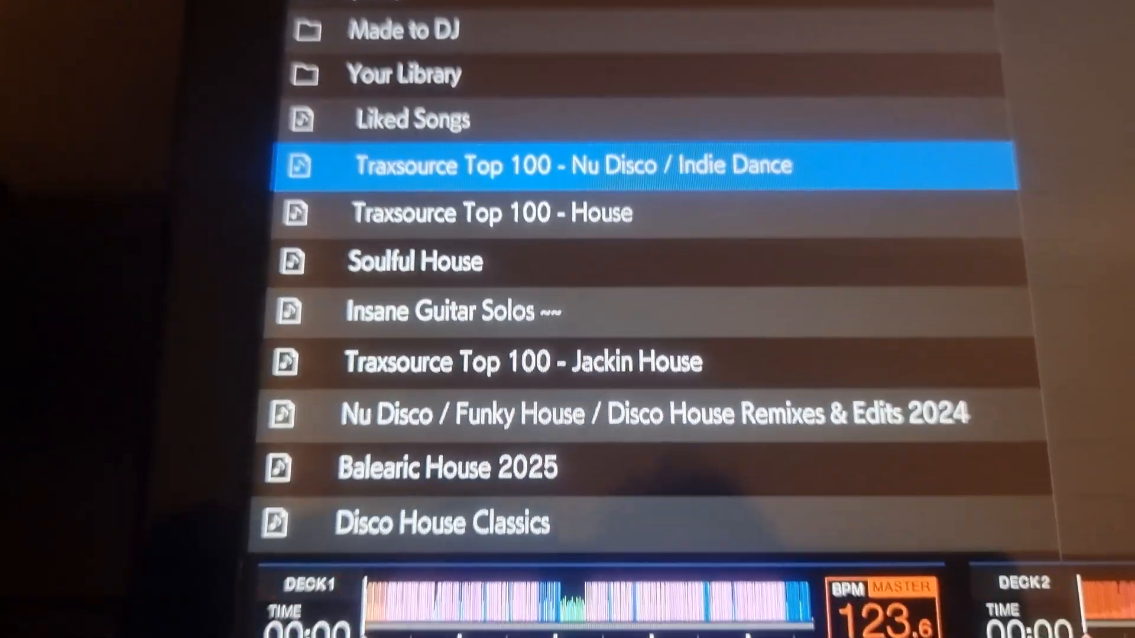
pyautogui.scroll(-3)
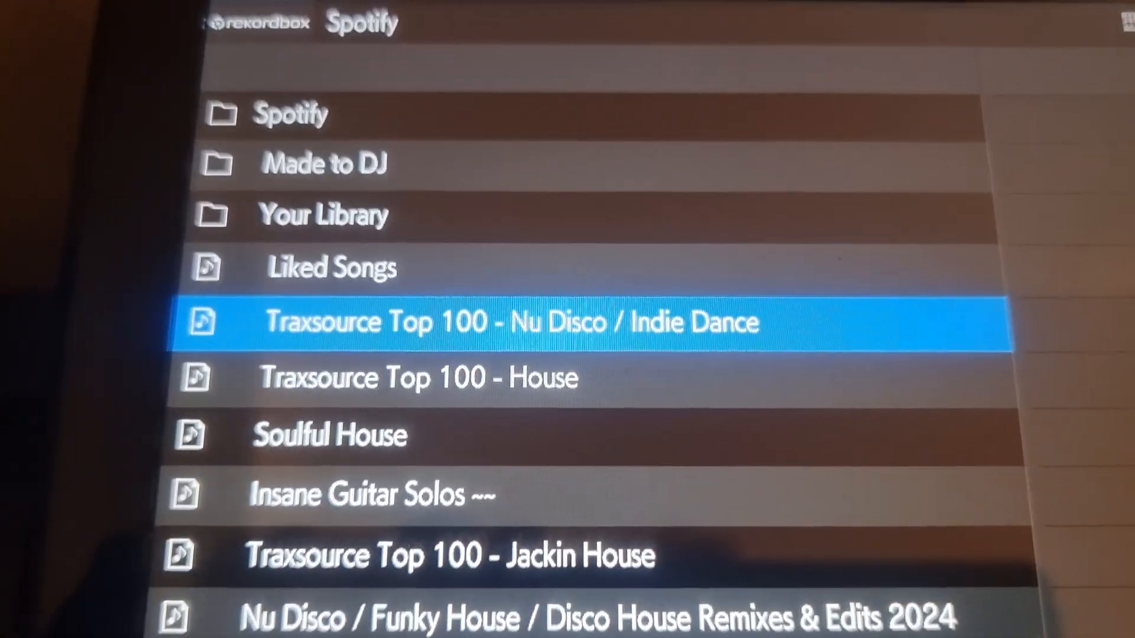